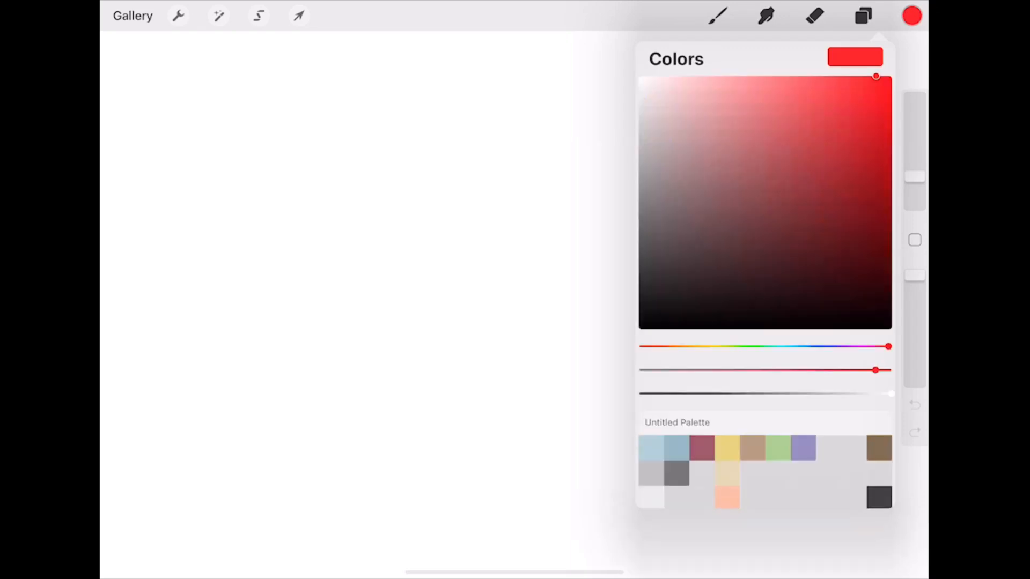
- Switch the colour picker from Value sliders to the saved Palettes list
{"action": "left_click", "coordinate": [797, 446]}
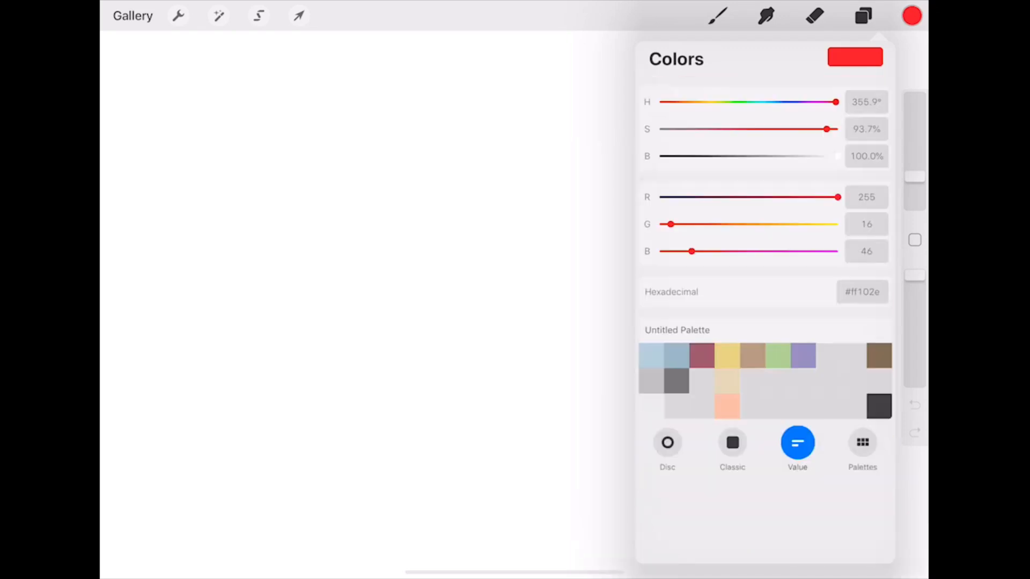
{"action": "left_click", "coordinate": [863, 446]}
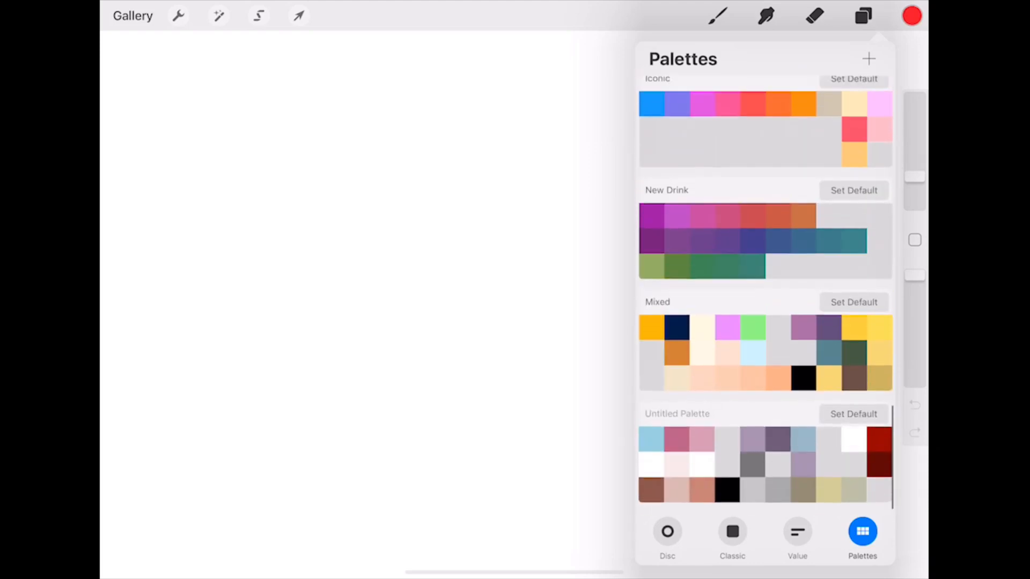
{"action": "scroll", "scroll_direction": "down", "scroll_amount": 3}
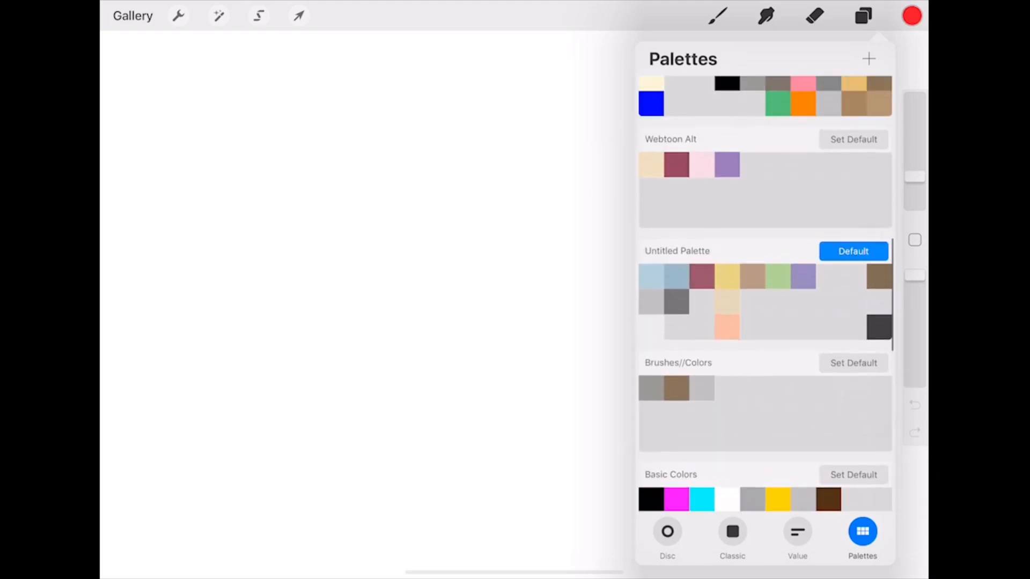
{"action": "scroll", "scroll_direction": "down", "scroll_amount": 3}
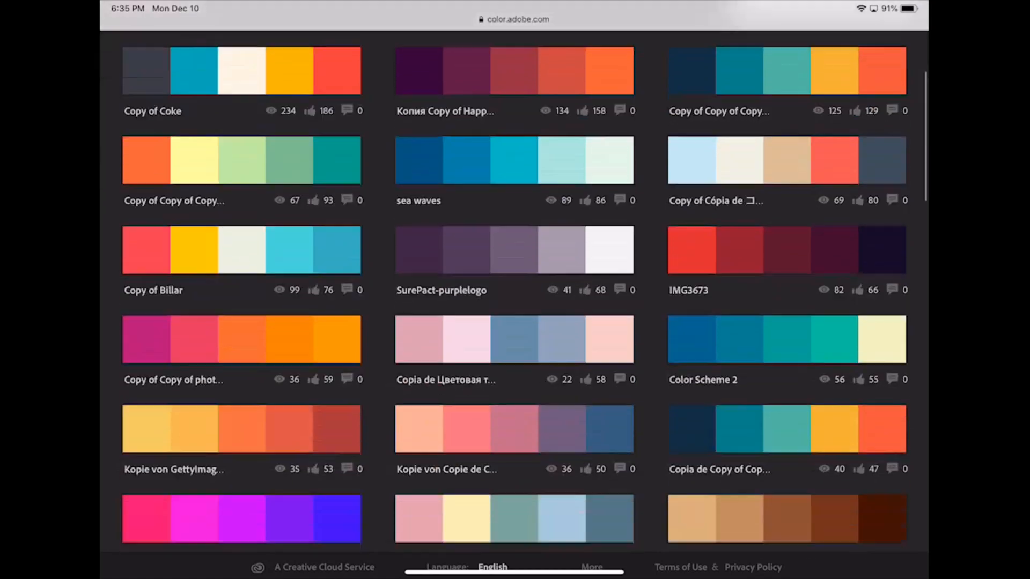
- Sort the explored themes by Most Used, then by Random order
{"action": "scroll", "scroll_direction": "down", "scroll_amount": 3}
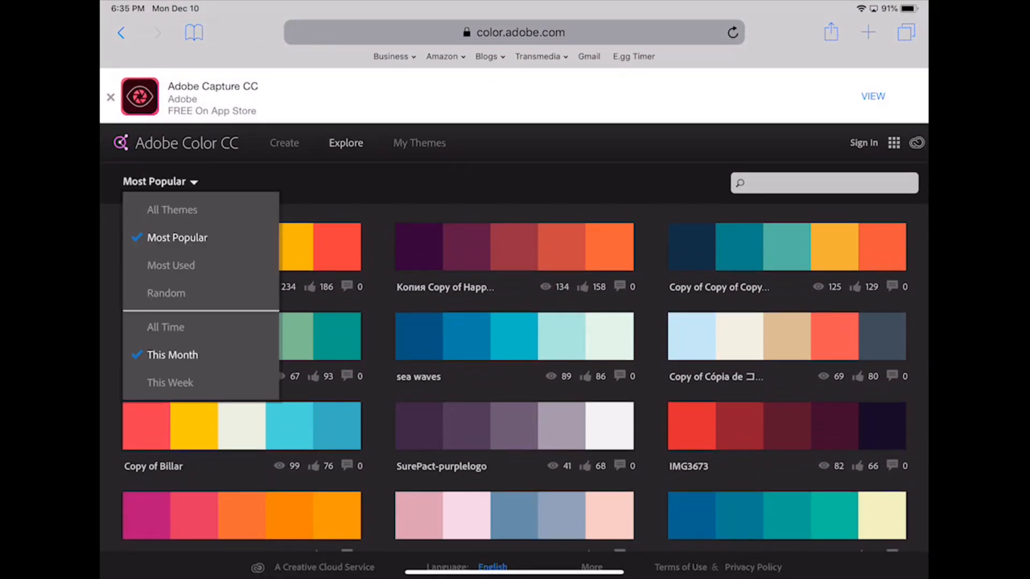
{"action": "left_click", "coordinate": [170, 265]}
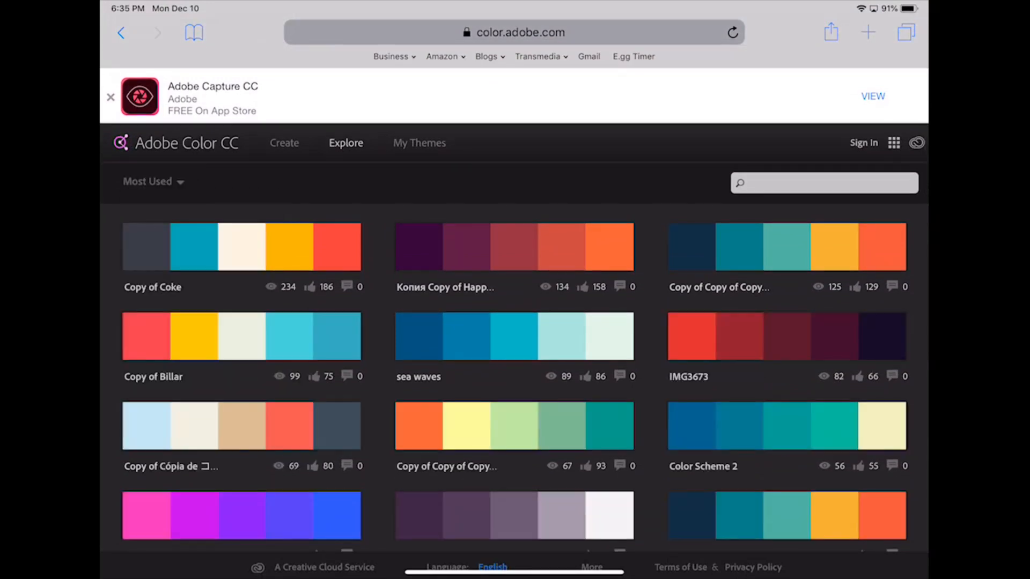
{"action": "left_click", "coordinate": [150, 181]}
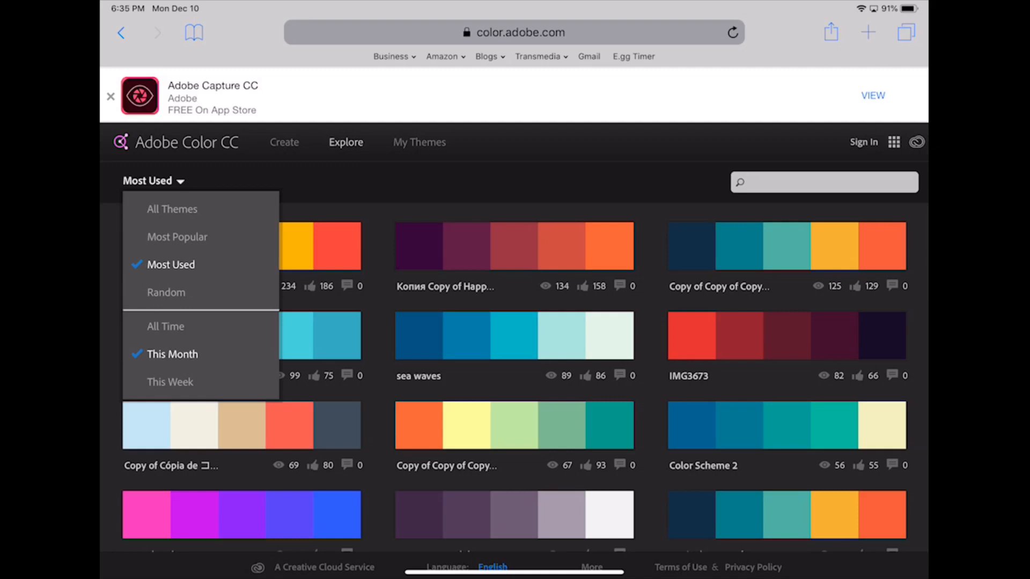
{"action": "left_click", "coordinate": [165, 292]}
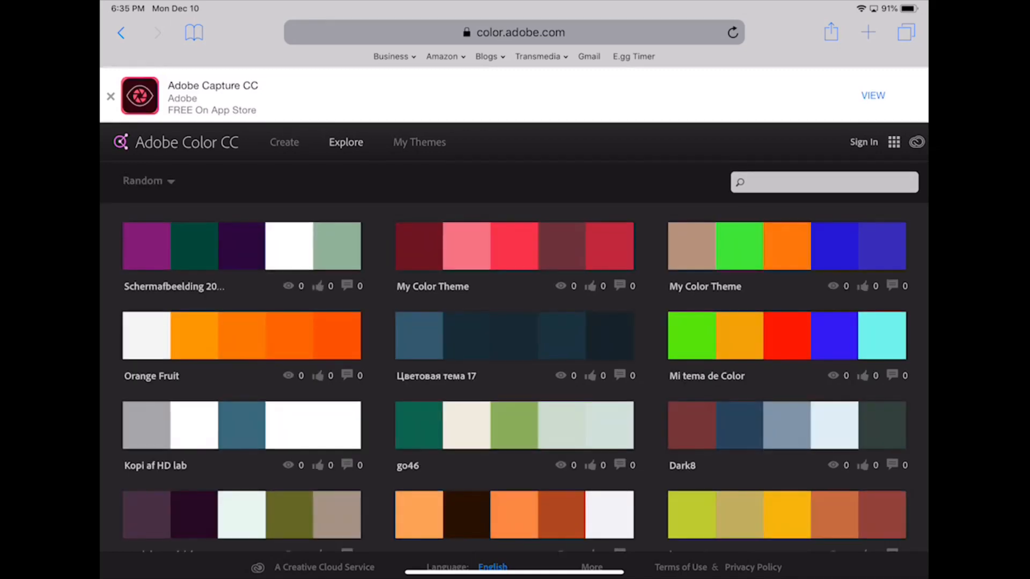
- Scroll down the theme gallery to reach Gradient Trend 2018 - 2
{"action": "scroll", "scroll_direction": "down", "scroll_amount": 3}
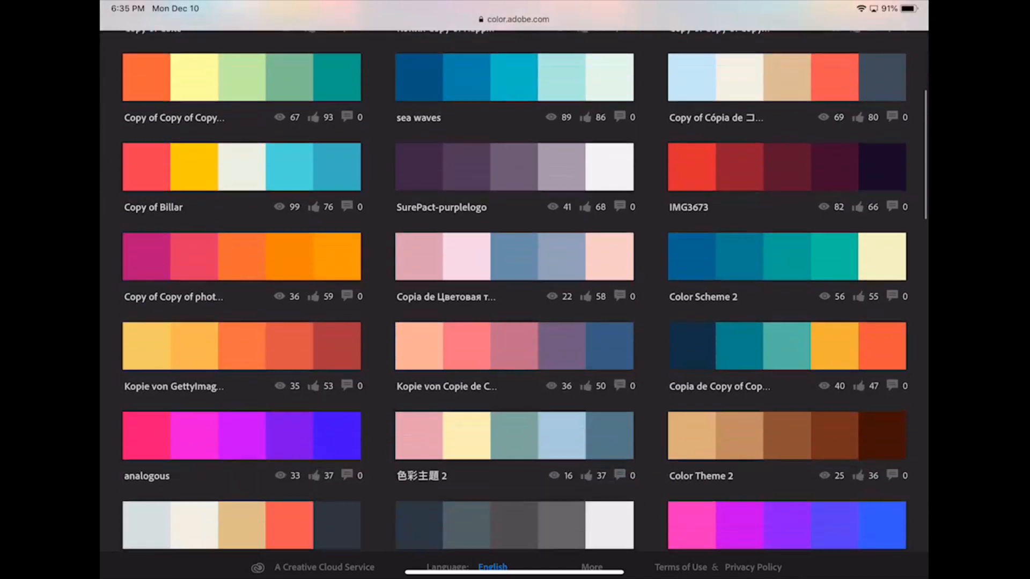
{"action": "scroll", "scroll_direction": "down", "scroll_amount": 3}
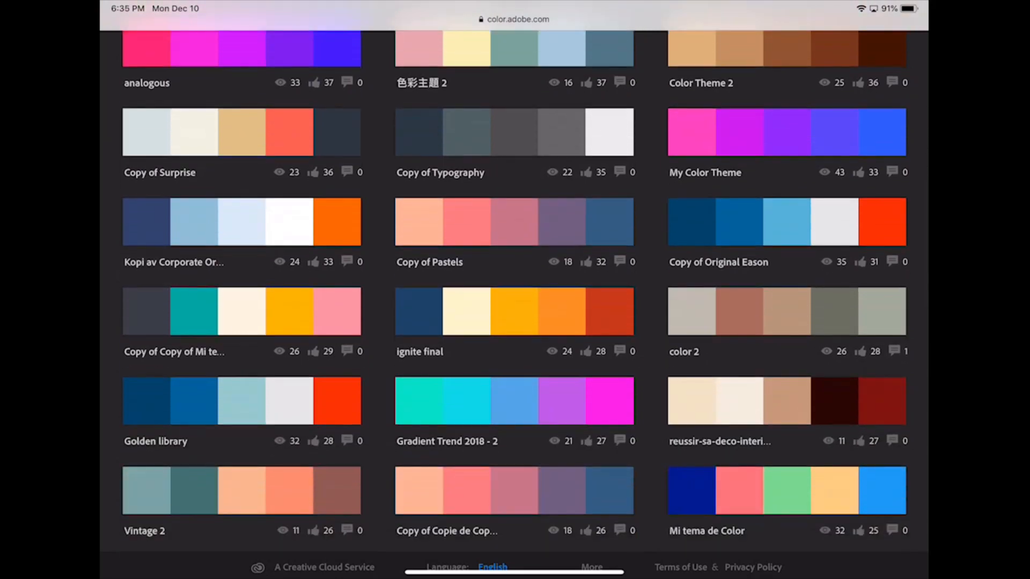
{"action": "scroll", "scroll_direction": "down", "scroll_amount": 3}
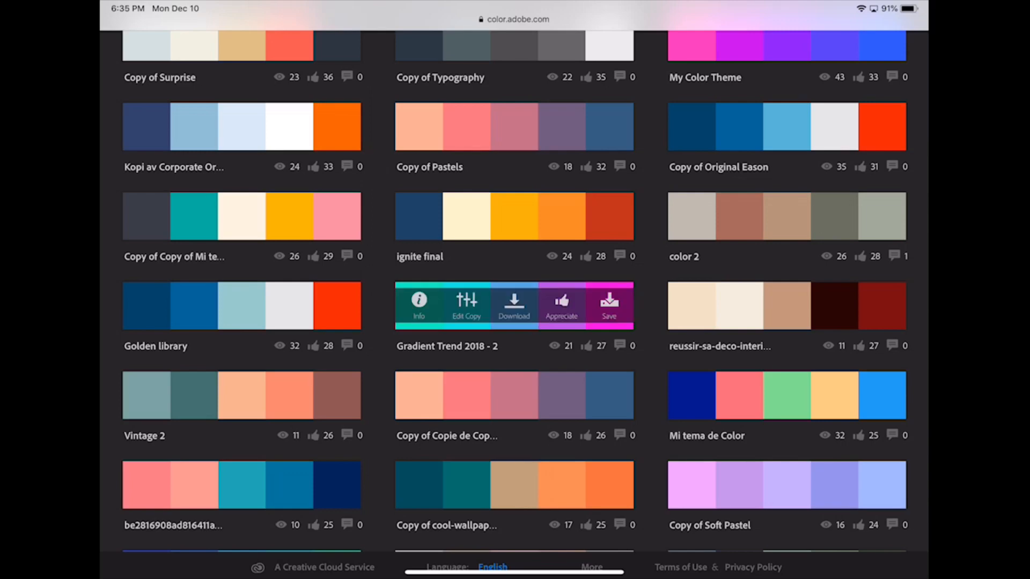
- Screenshot the Gradient Trend 2018 - 2 details and crop it to the five-colour strip
{"action": "left_click", "coordinate": [514, 304]}
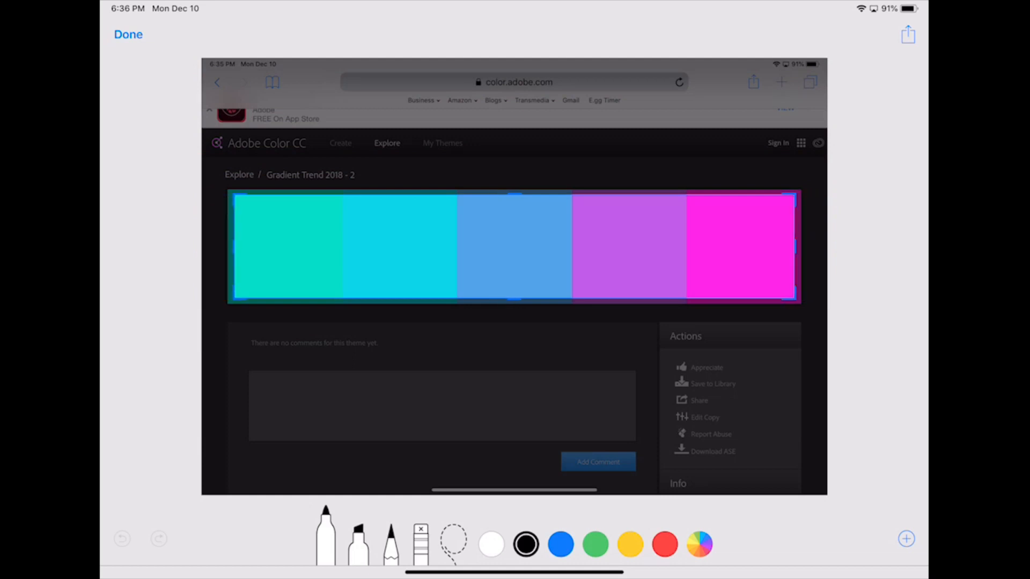
{"action": "left_click", "coordinate": [907, 34]}
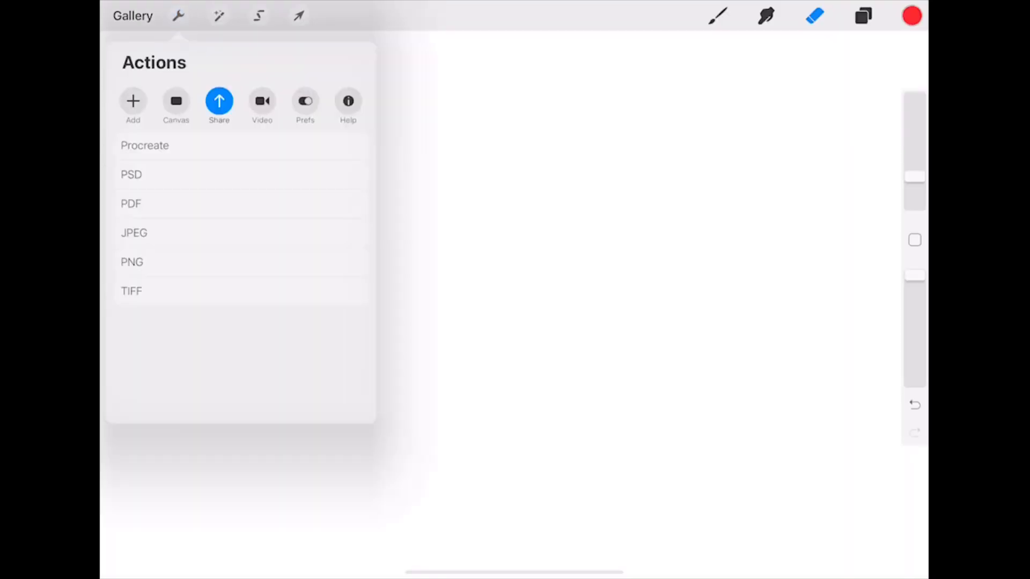
- Paste the cropped five-colour strip onto the canvas via Actions > Add
{"action": "left_click", "coordinate": [133, 102]}
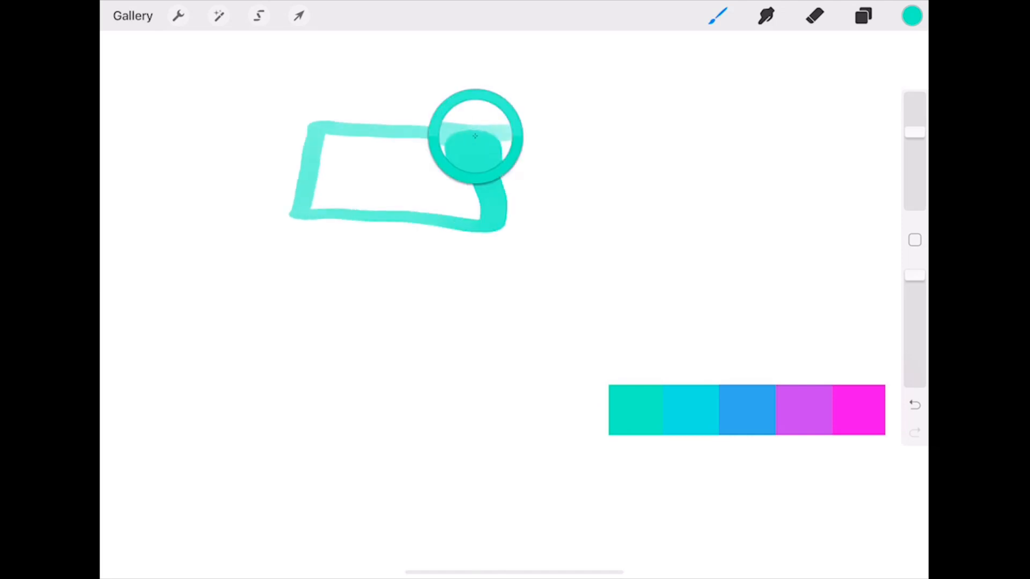
- Draw a teal rectangle outline using a colour picked from the strip
{"action": "left_click_drag", "start_coordinate": [473, 139], "coordinate": [604, 262]}
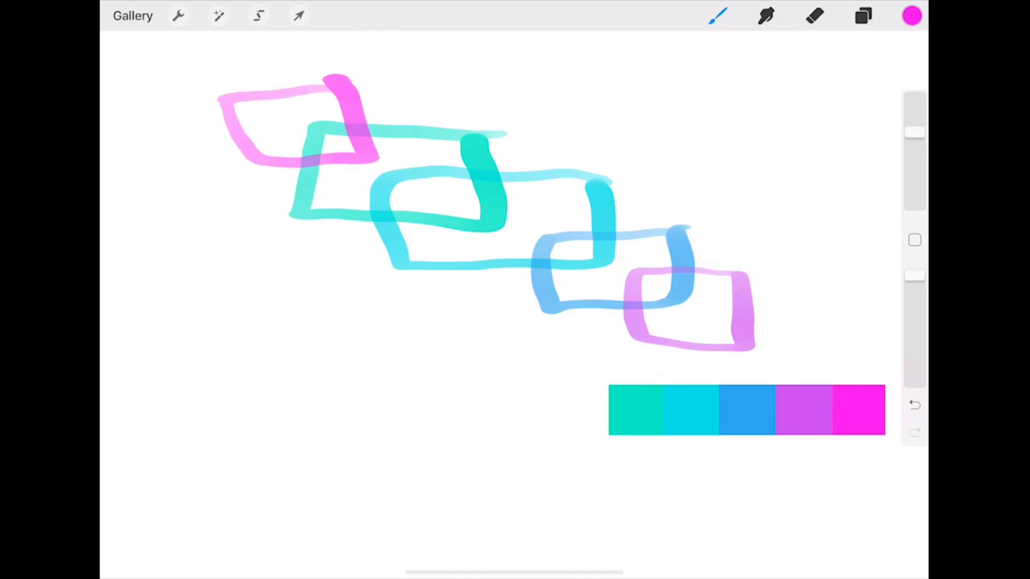
- Hide Layer 1 containing the pasted colour strip, leaving only the rectangles
{"action": "left_click", "coordinate": [863, 16]}
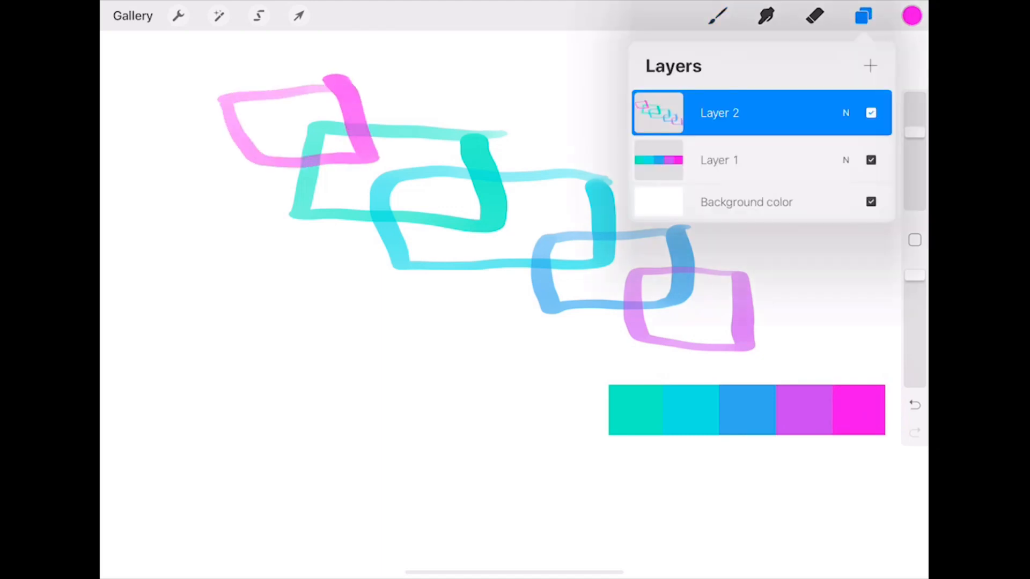
{"action": "left_click", "coordinate": [719, 160]}
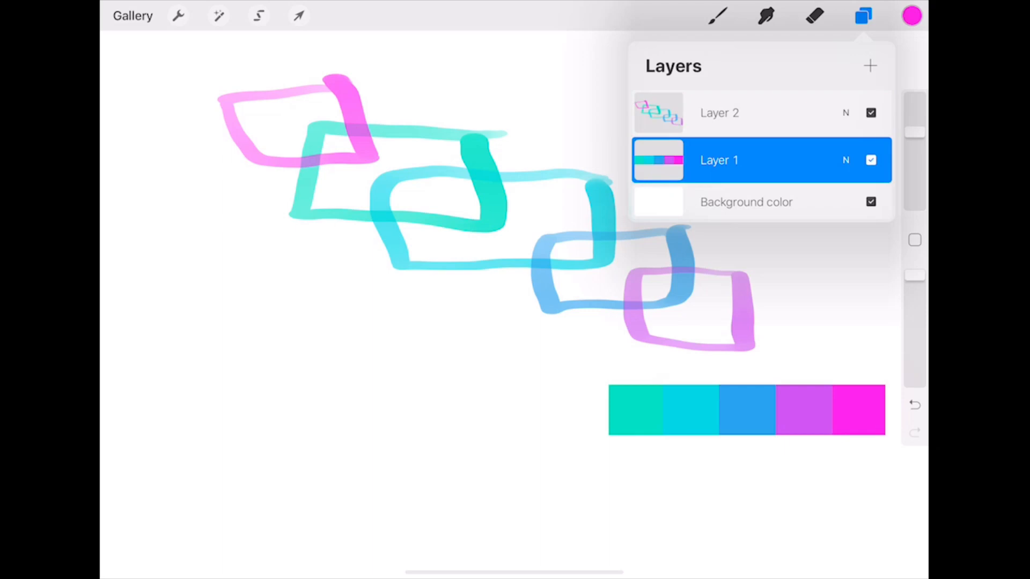
{"action": "left_click", "coordinate": [871, 160]}
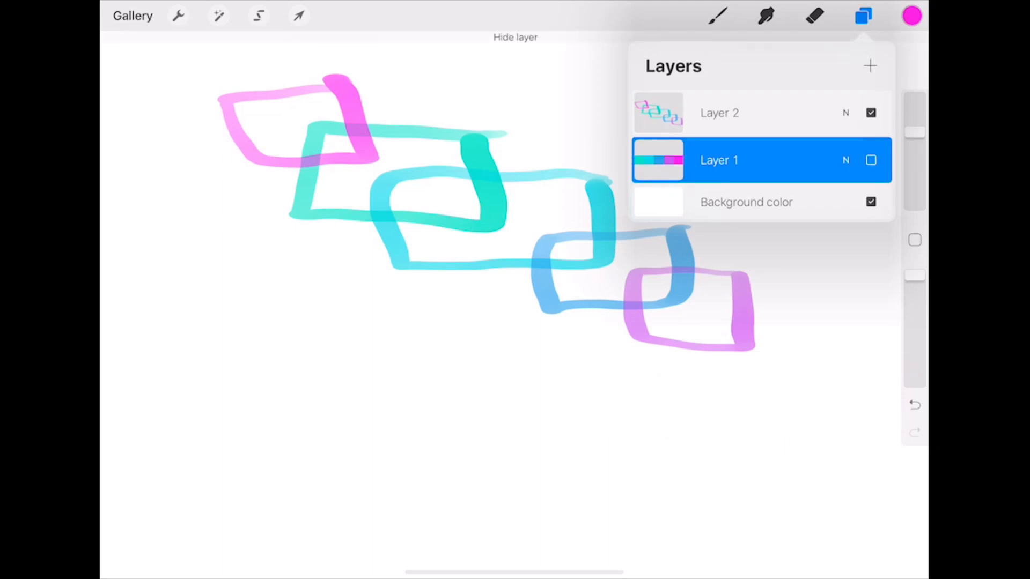